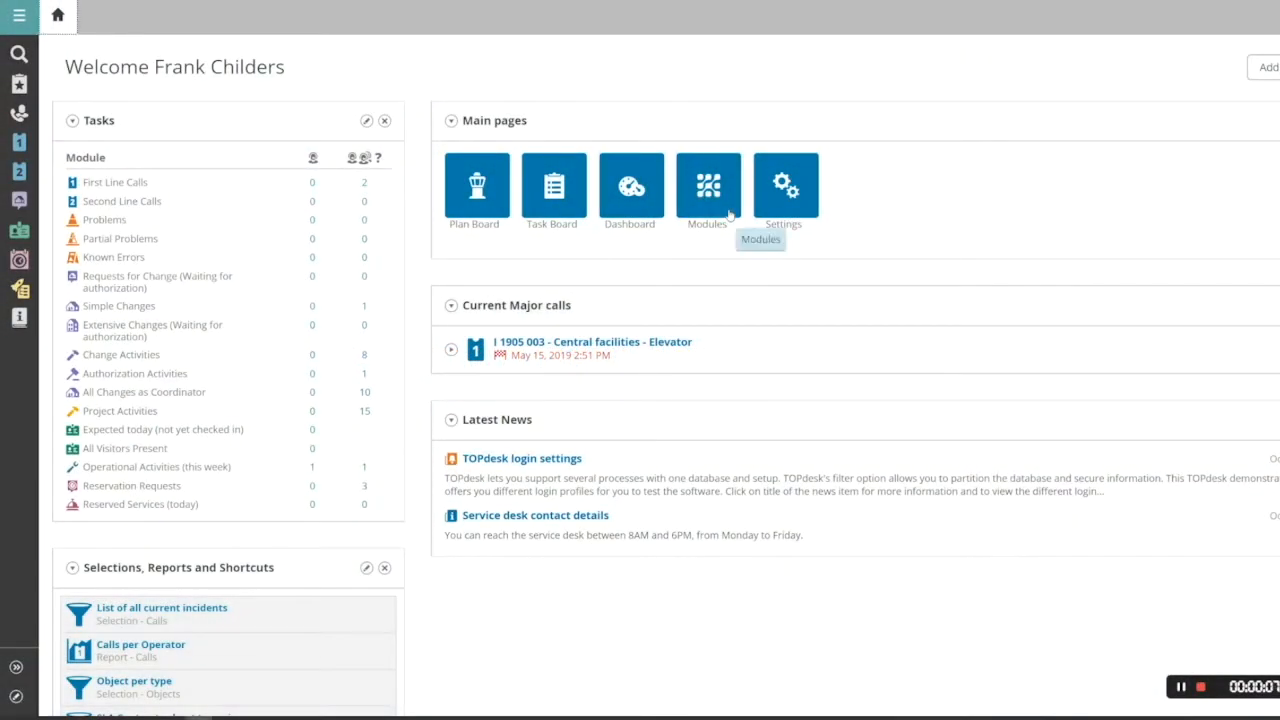
- Open the Modules page showing the Supporting Files overview of persons, operators and suppliers
left_click(708, 184)
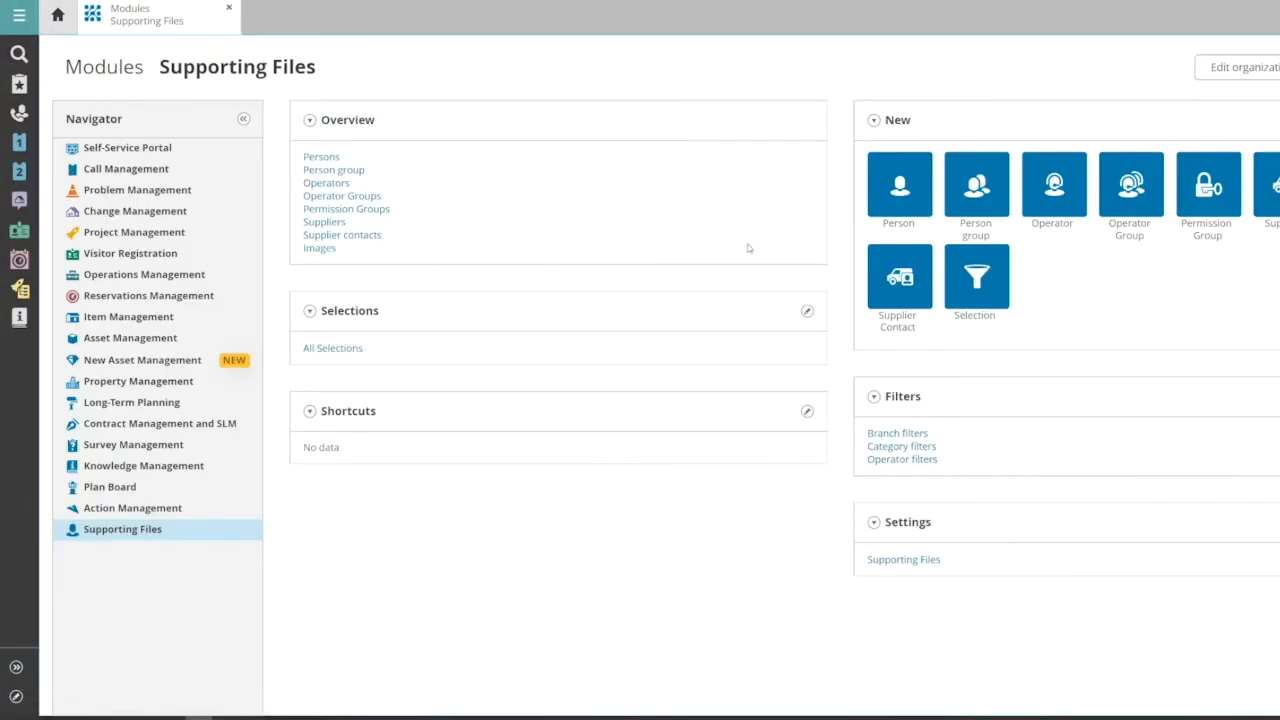
mouse_move(172, 180)
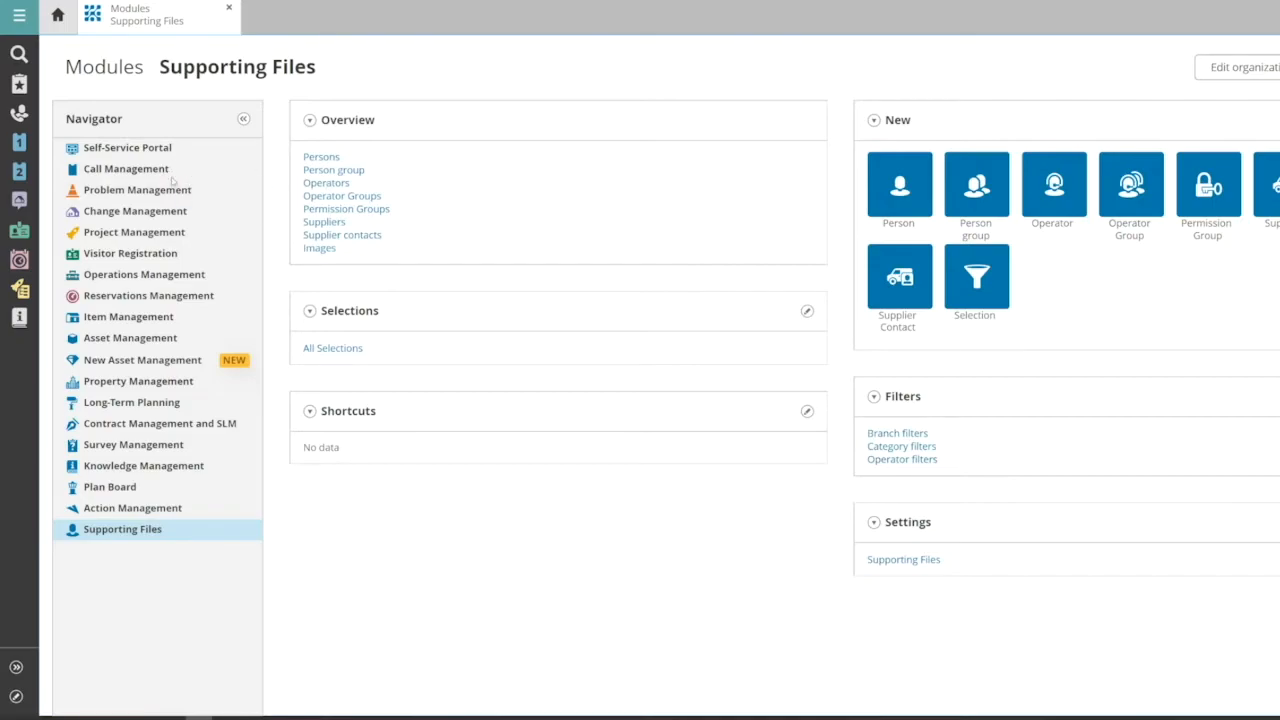
mouse_move(122, 528)
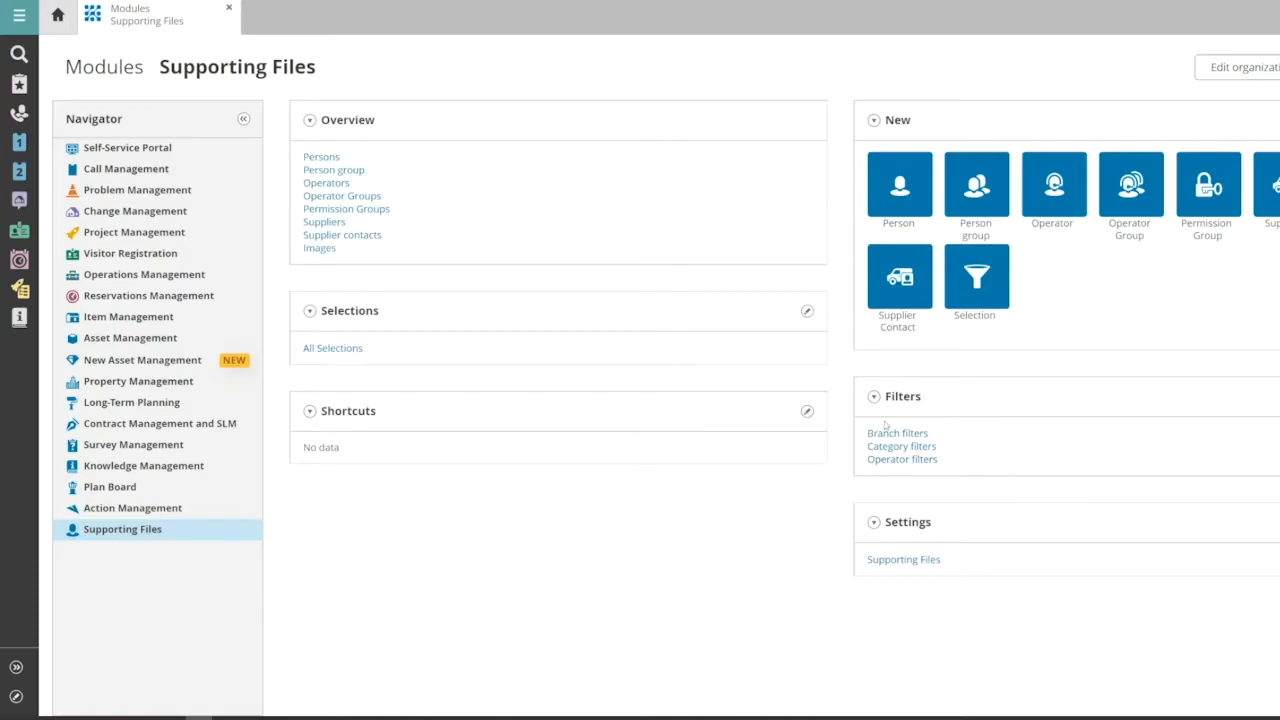
mouse_move(898, 184)
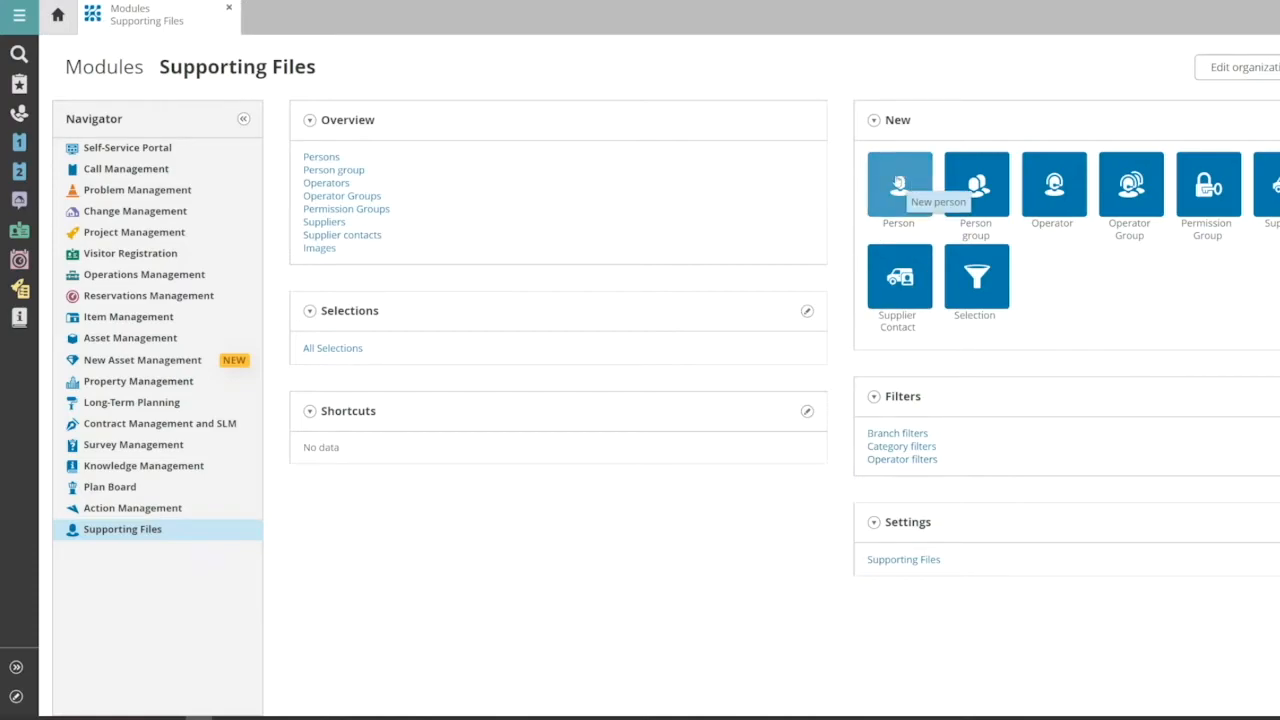
- Create a new person card with surname Smith and branch TYPE Chocolate Production Facility
left_click(898, 184)
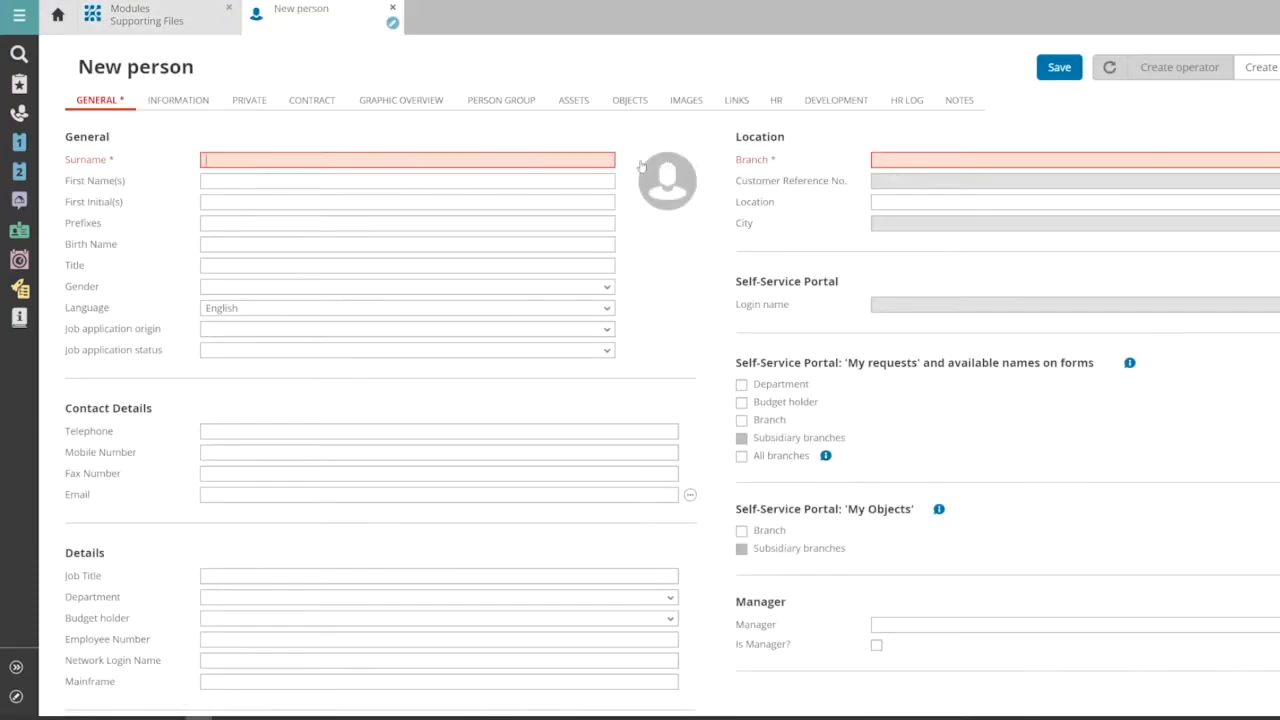
type("Smith")
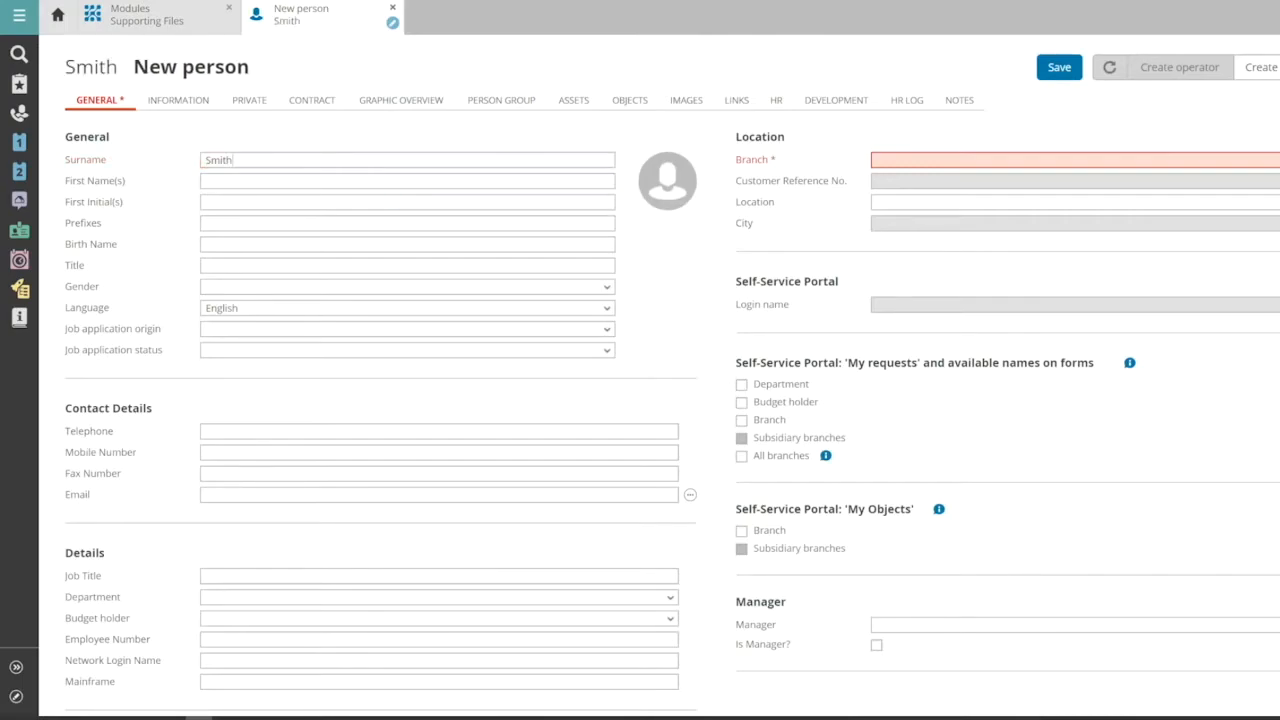
left_click(1070, 160)
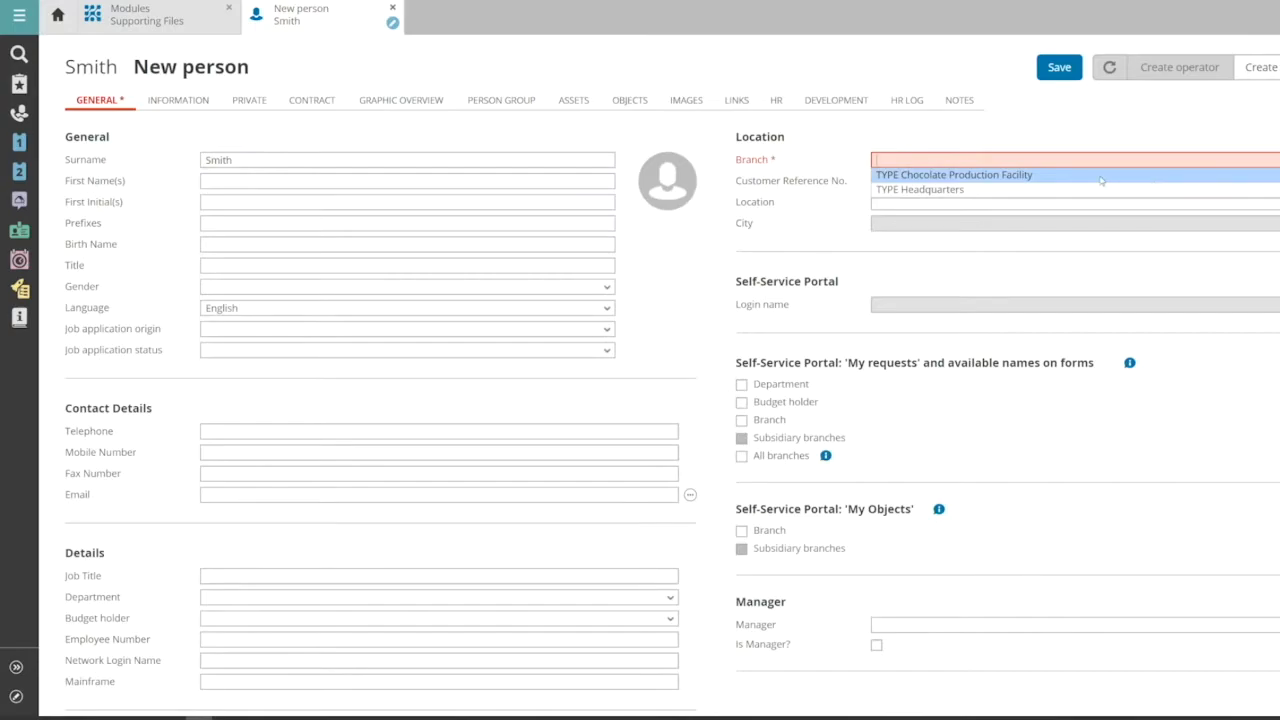
left_click(952, 174)
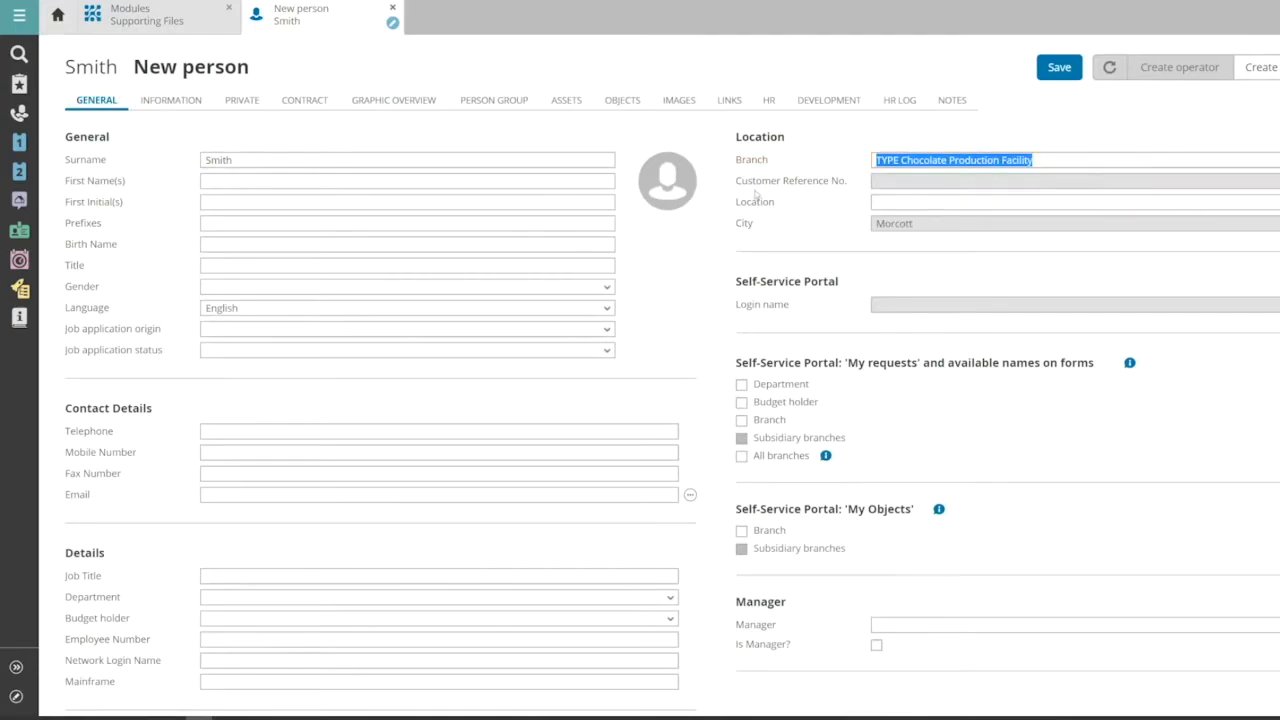
mouse_move(744, 216)
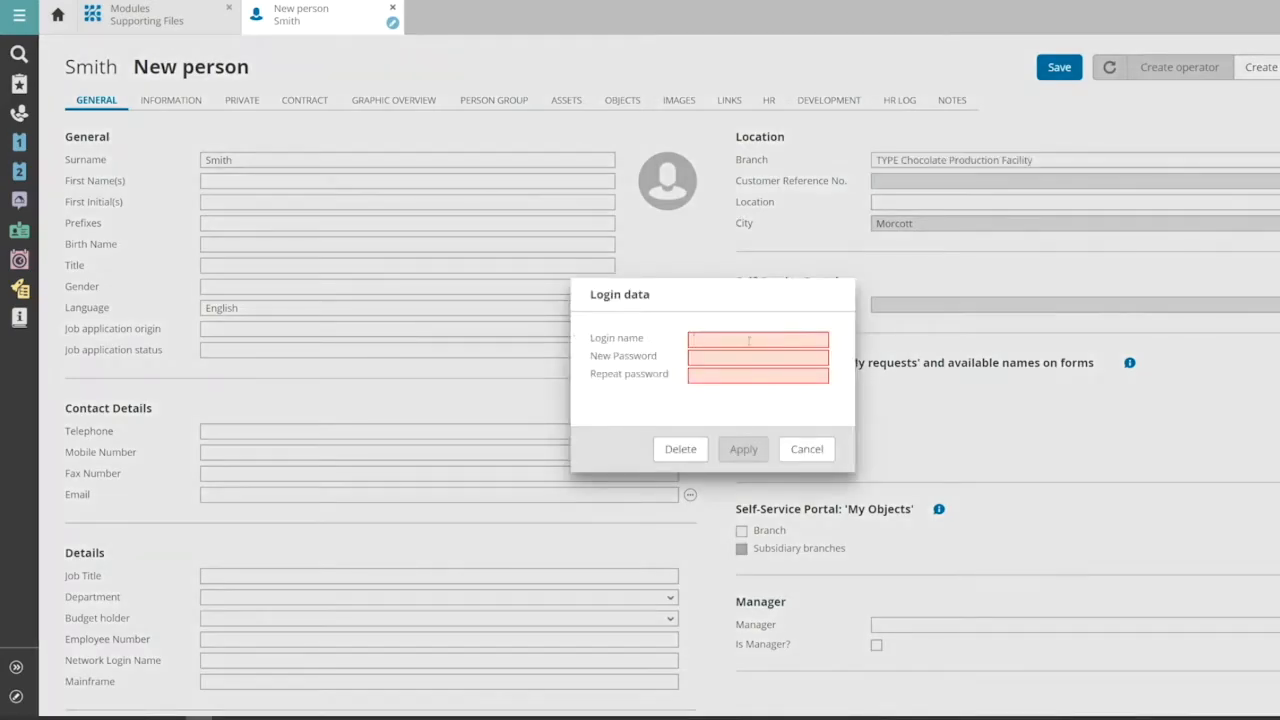
- Set the self-service login name to Smith with a password and apply the login data
type("S")
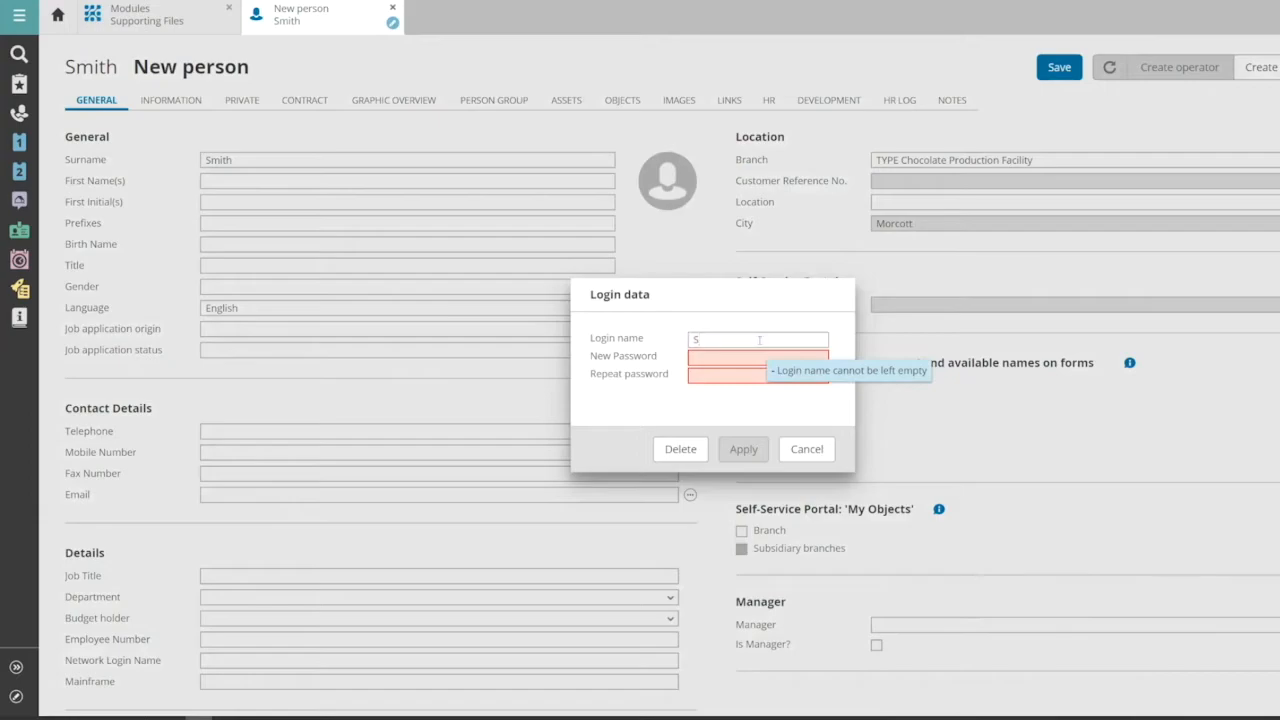
type("Smith")
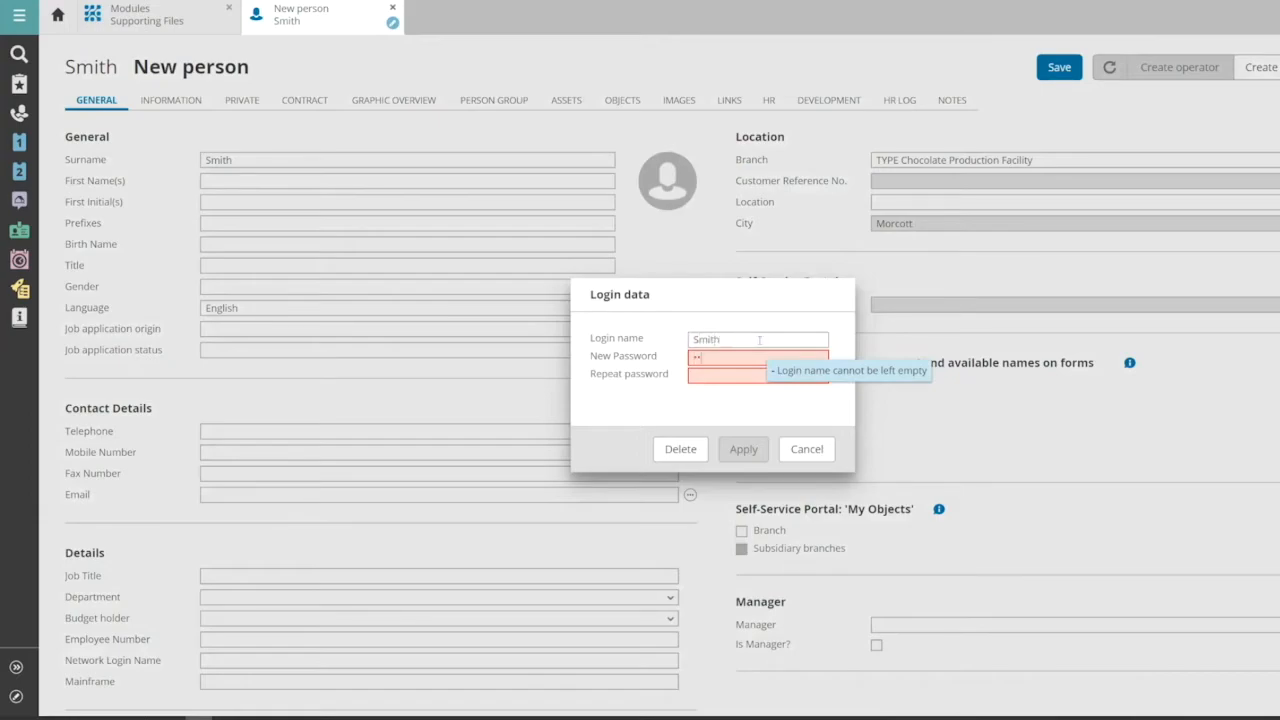
type("••••")
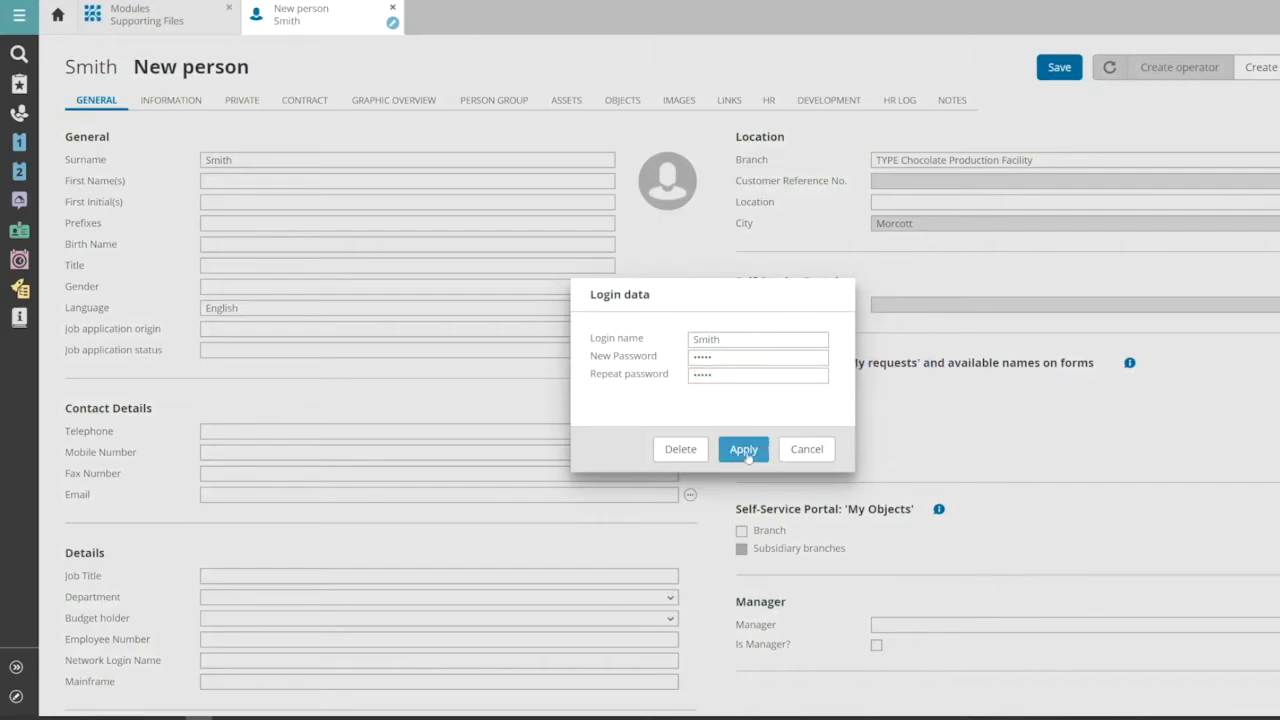
left_click(744, 448)
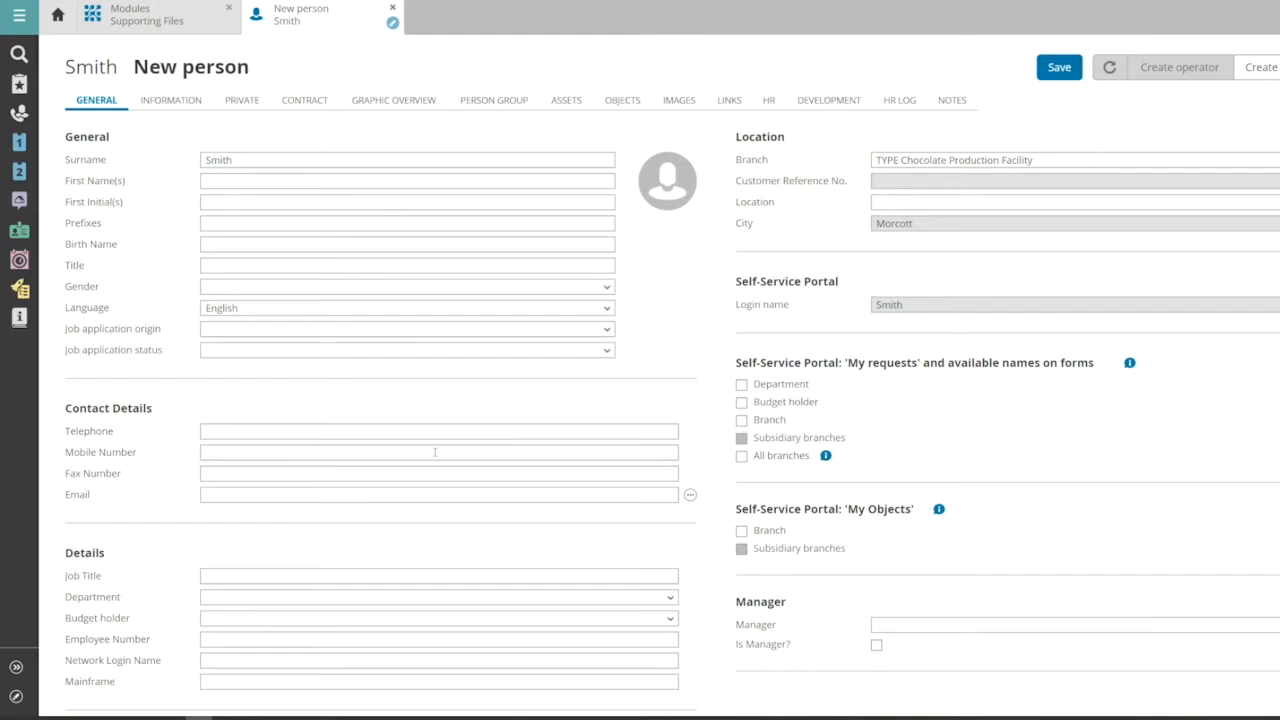
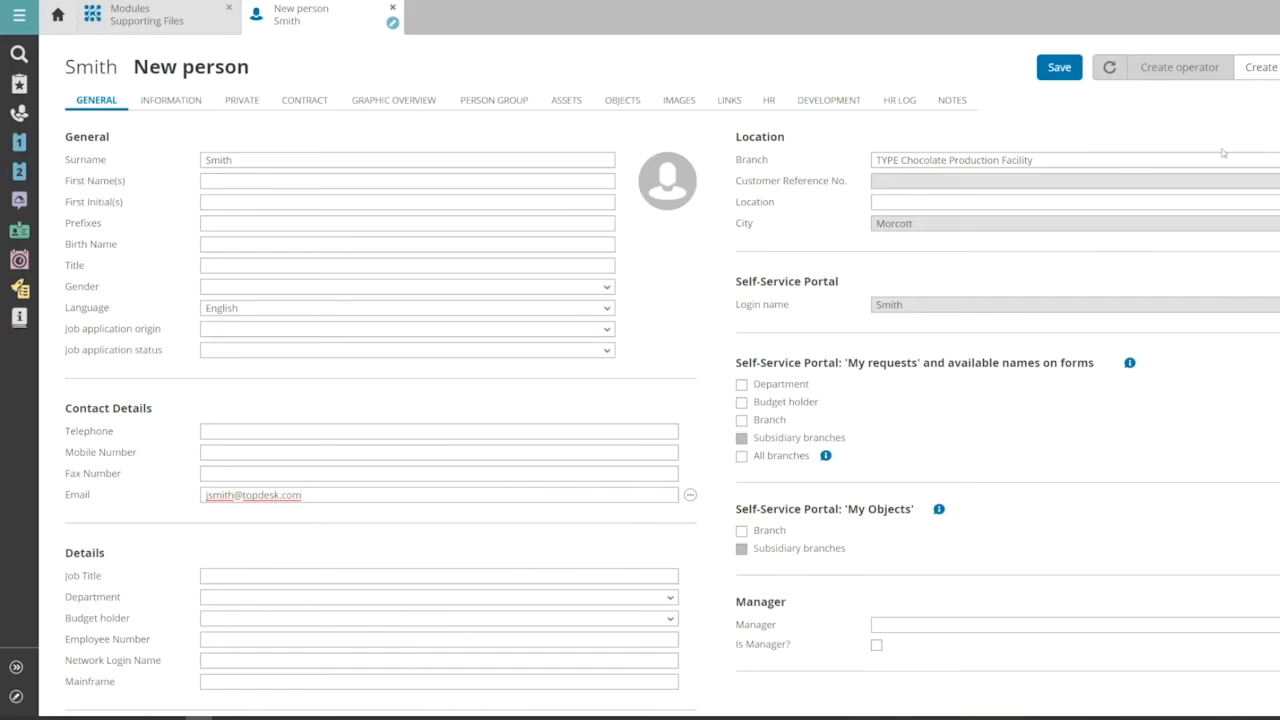
mouse_move(1060, 68)
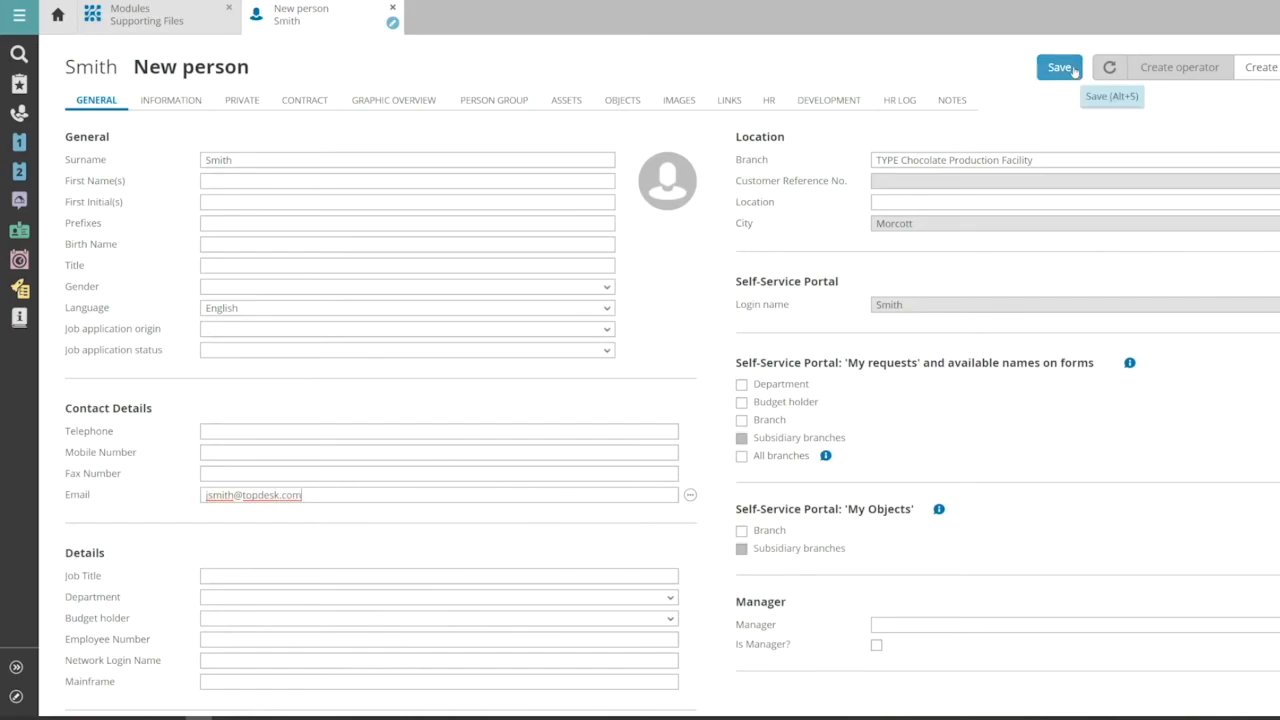
left_click(1060, 68)
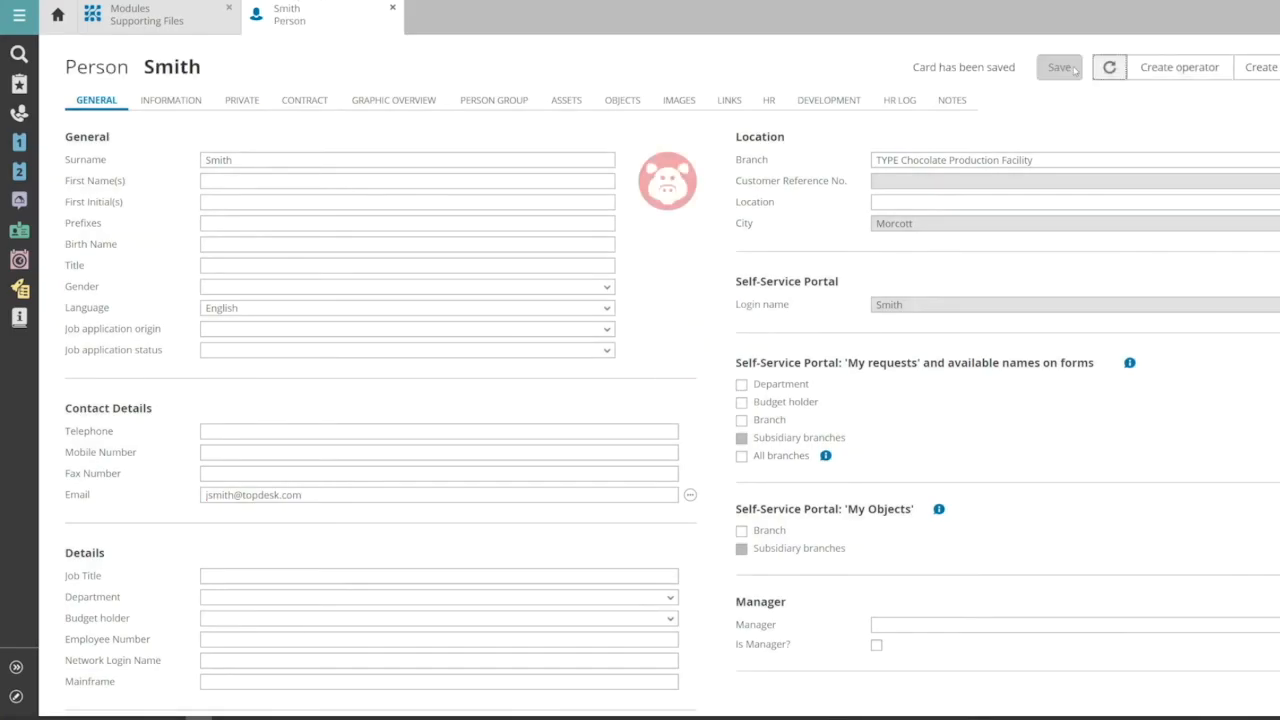